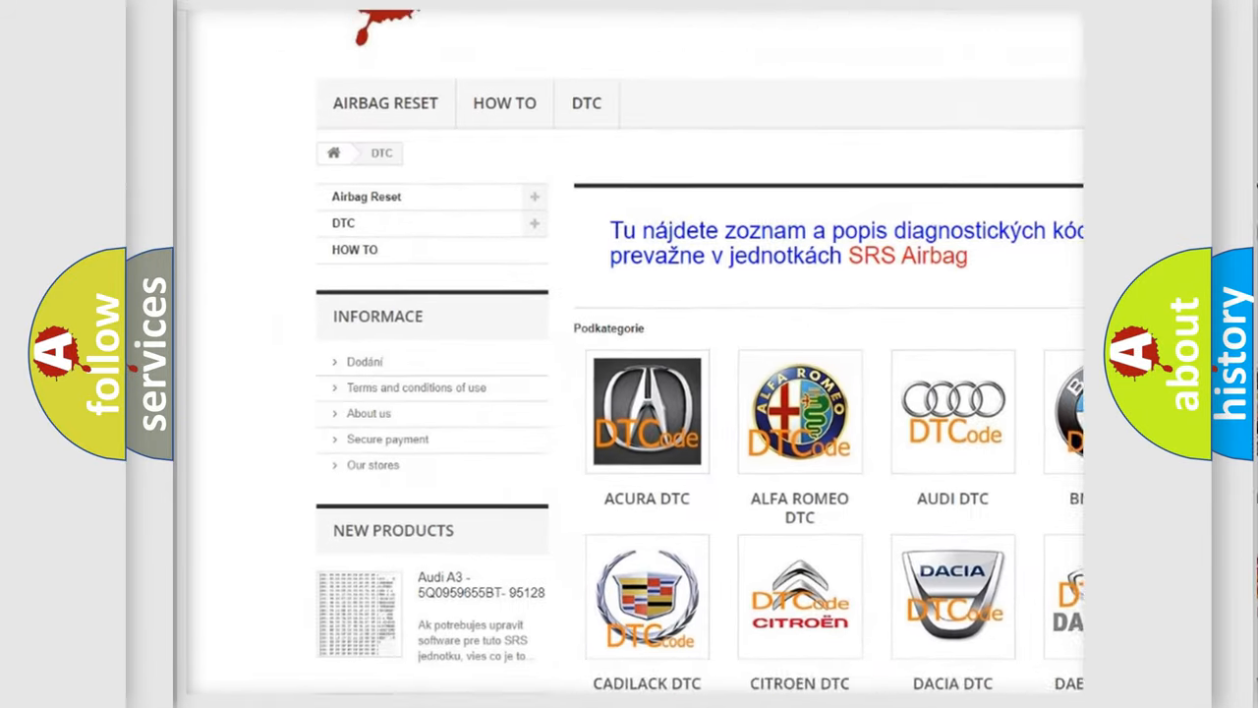
pyautogui.scroll(-3)
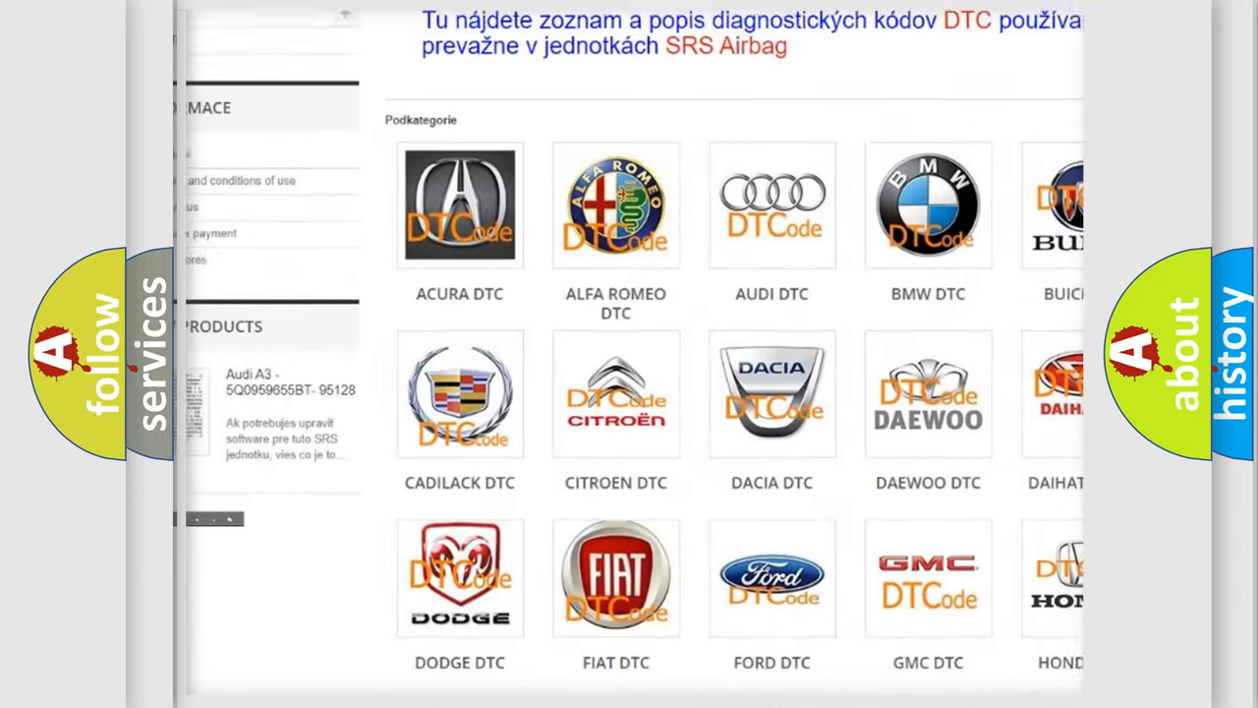
pyautogui.scroll(-3)
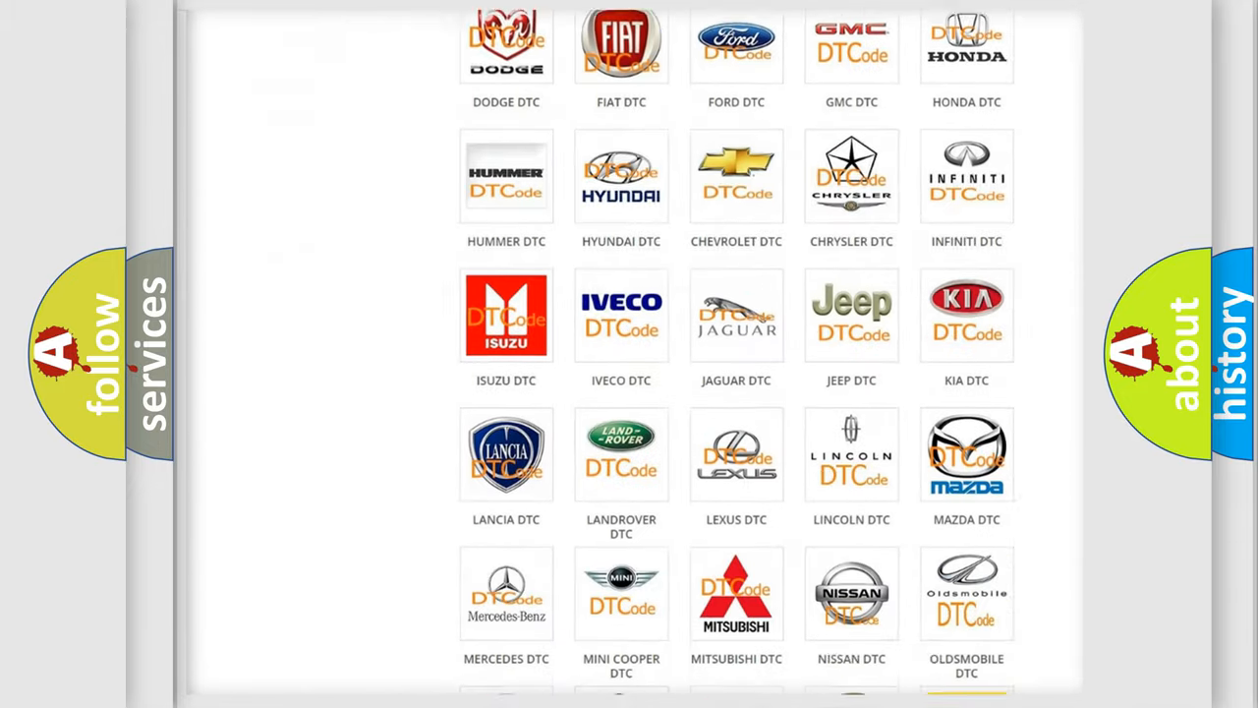
pyautogui.scroll(-3)
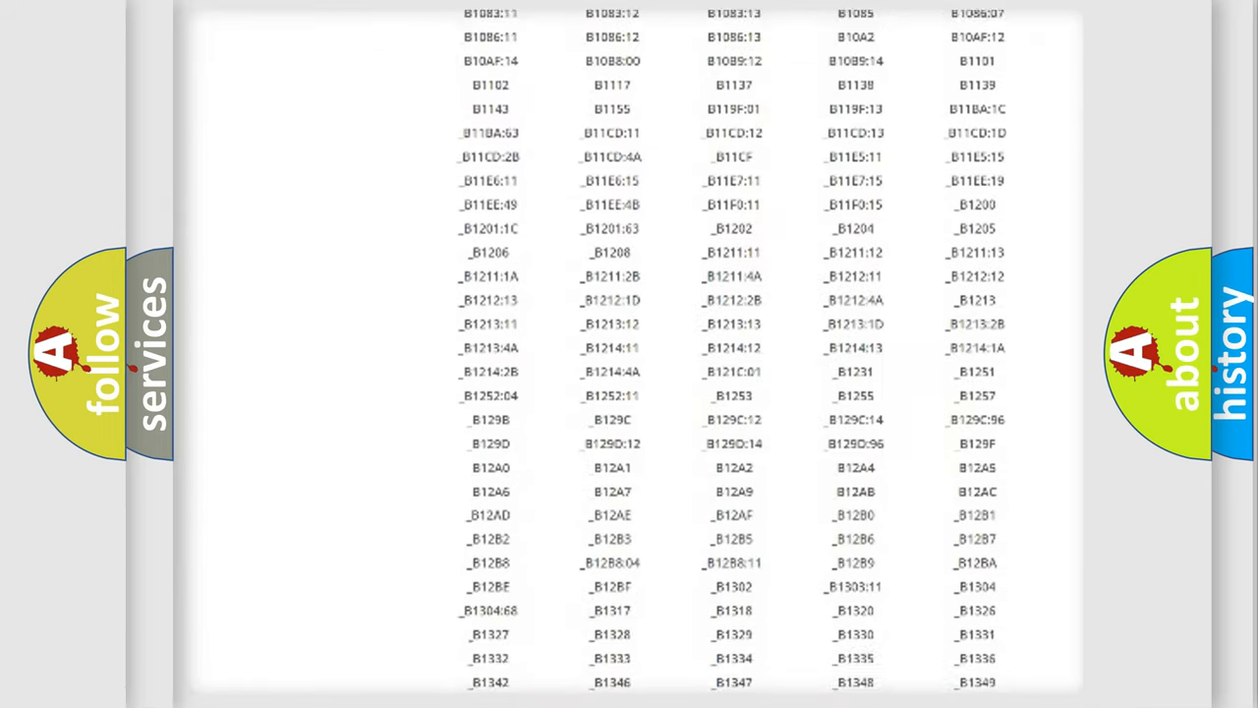
pyautogui.scroll(-3)
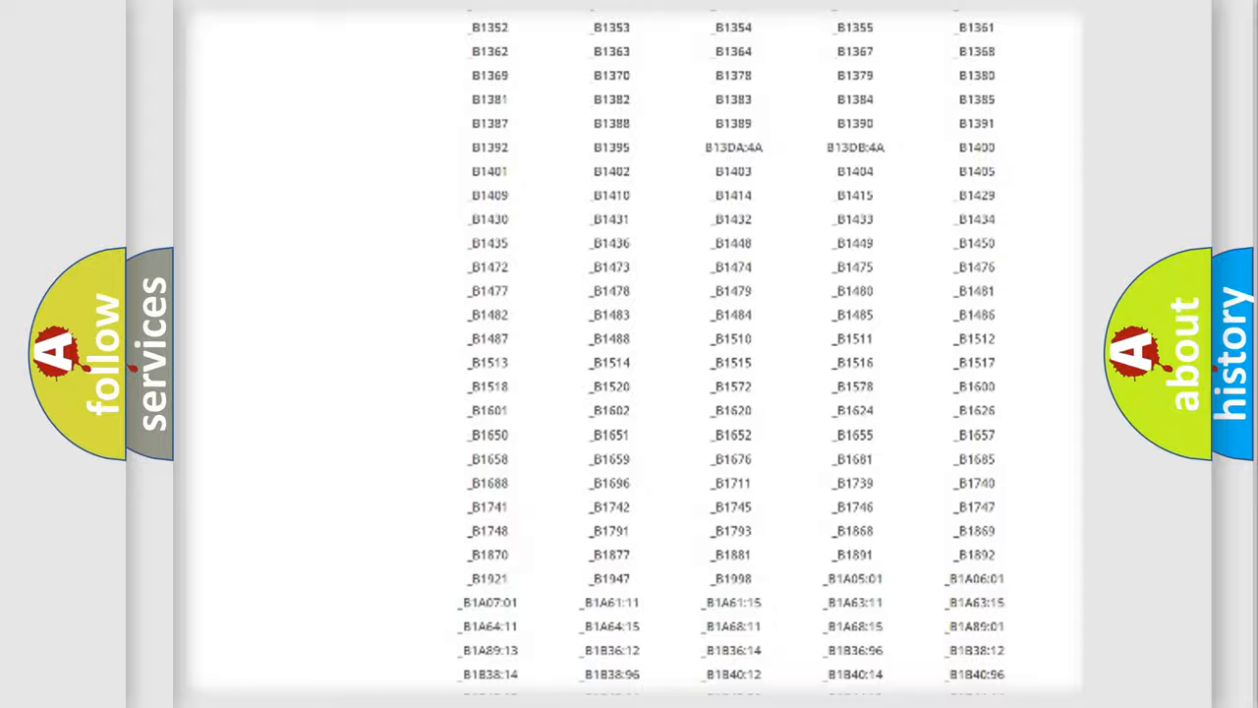